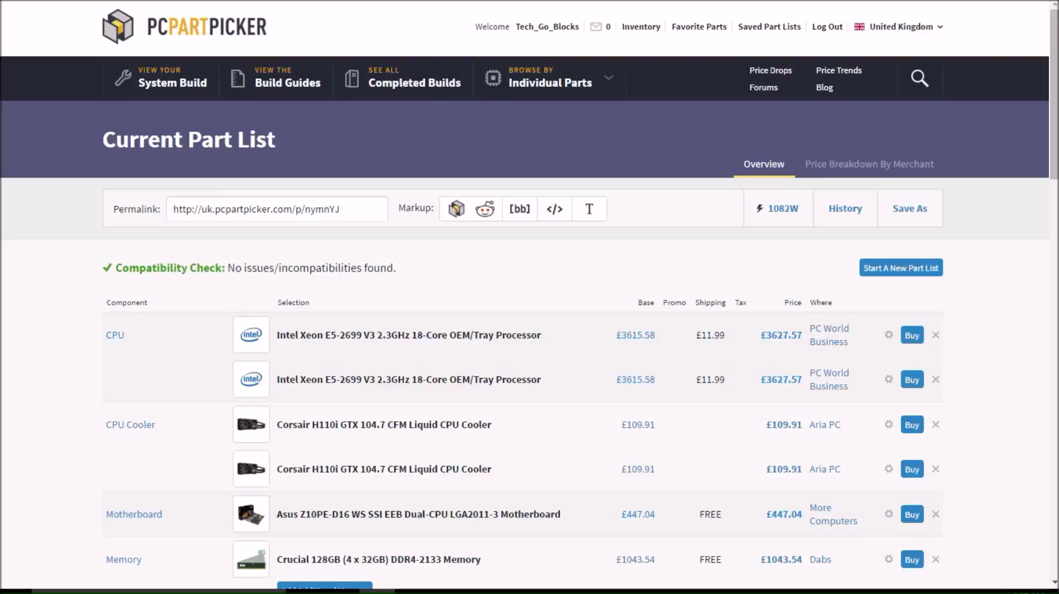
pyautogui.moveTo(385, 425)
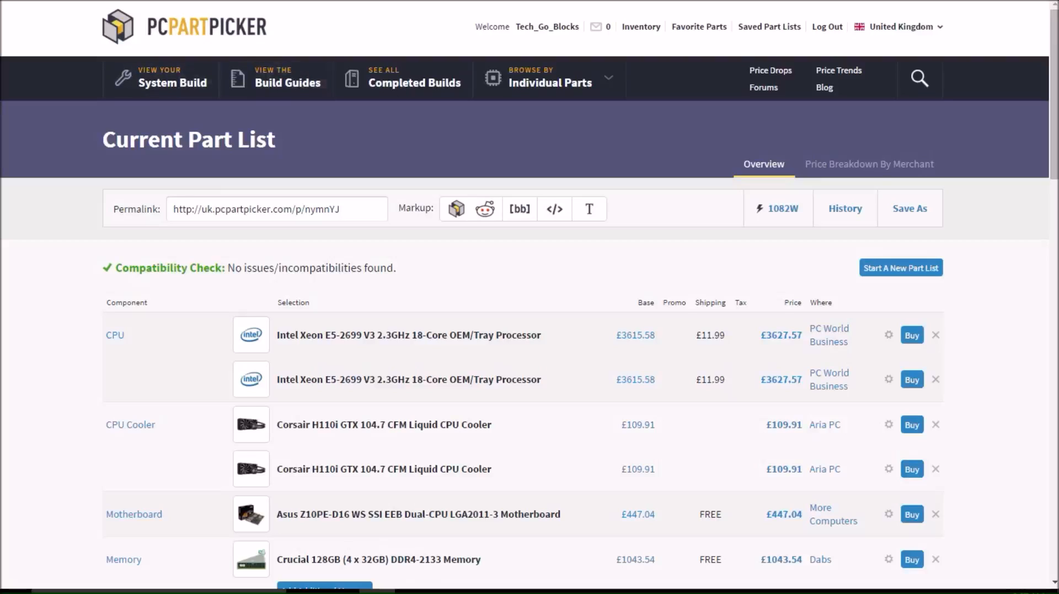
pyautogui.moveTo(408, 334)
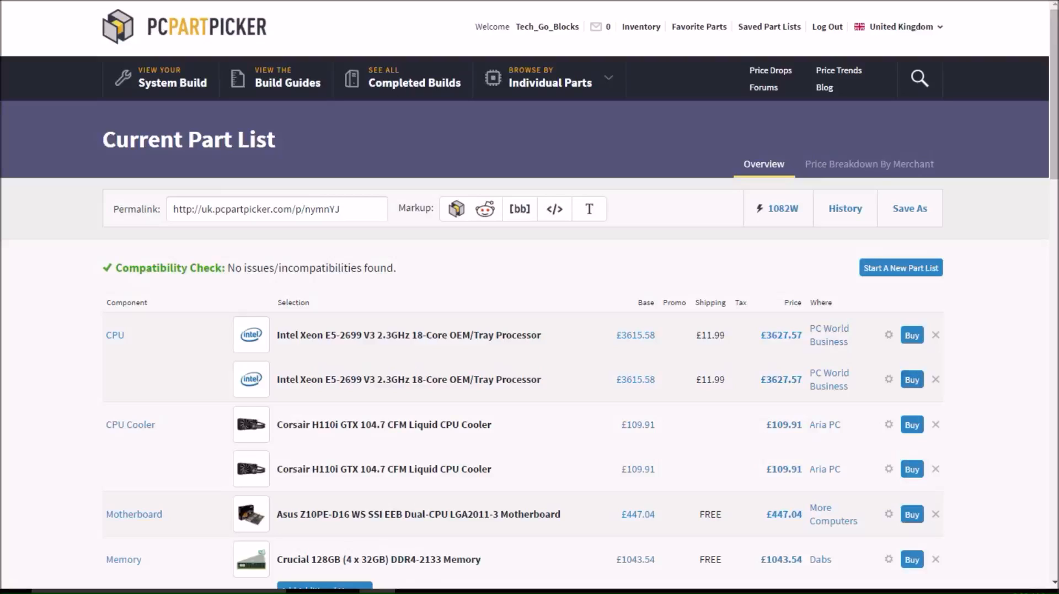
# - Scroll down the part list to reach the Operating System row
pyautogui.scroll(-3)
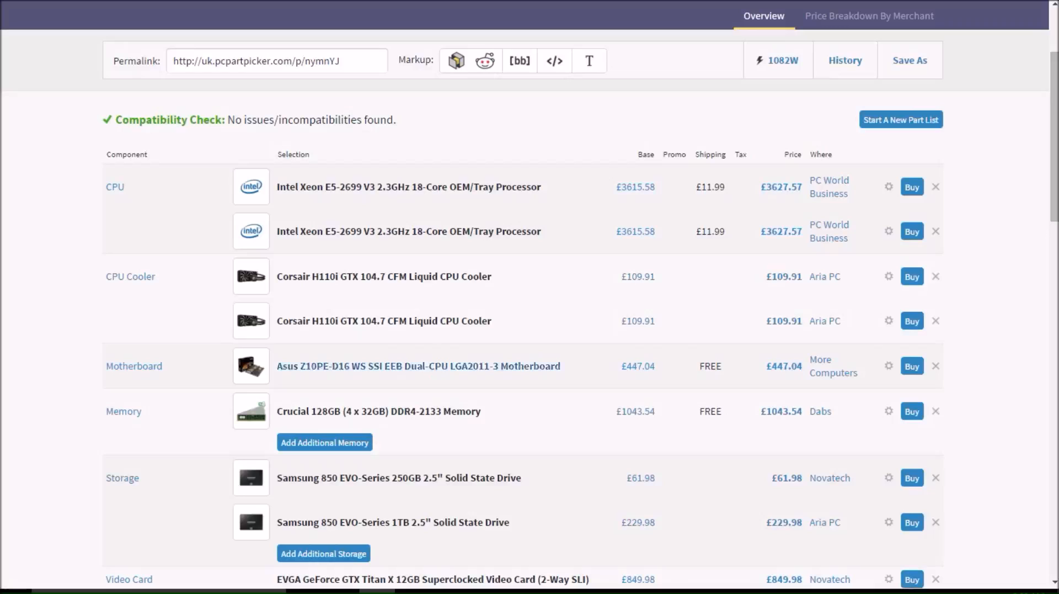
pyautogui.moveTo(408, 187)
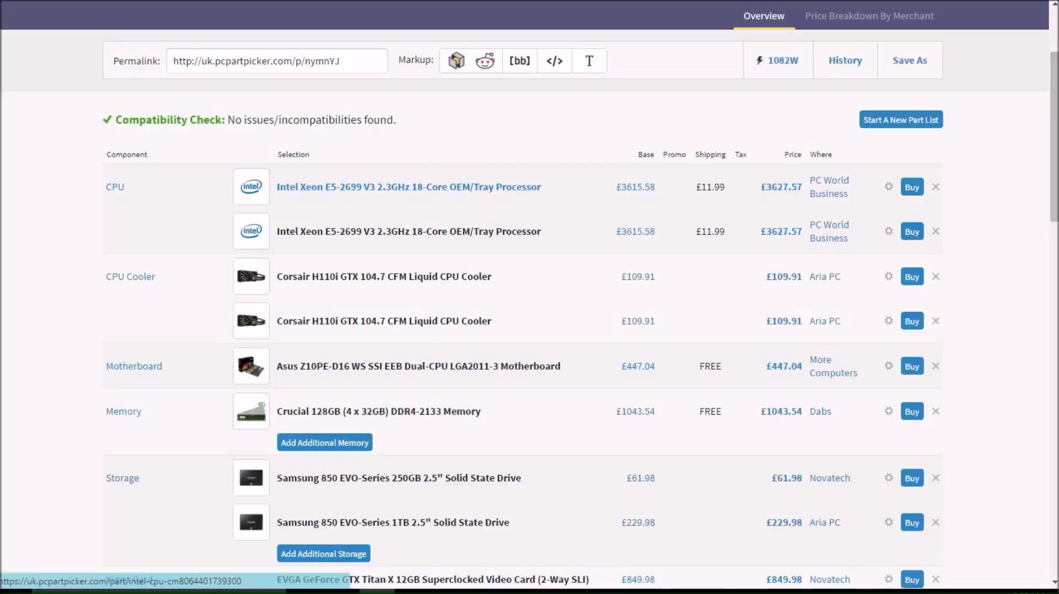
pyautogui.moveTo(417, 365)
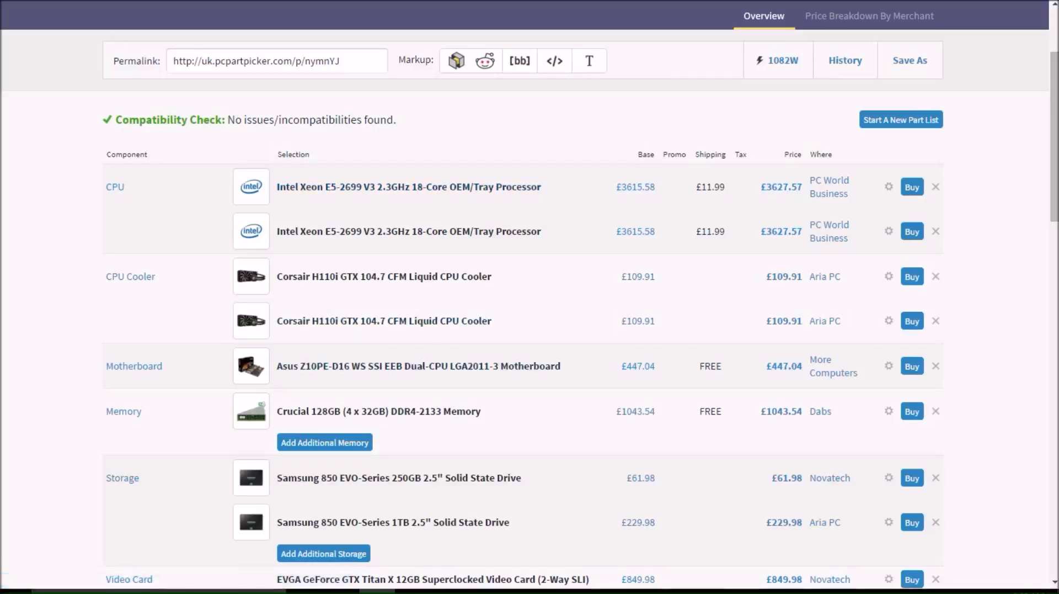
pyautogui.moveTo(384, 276)
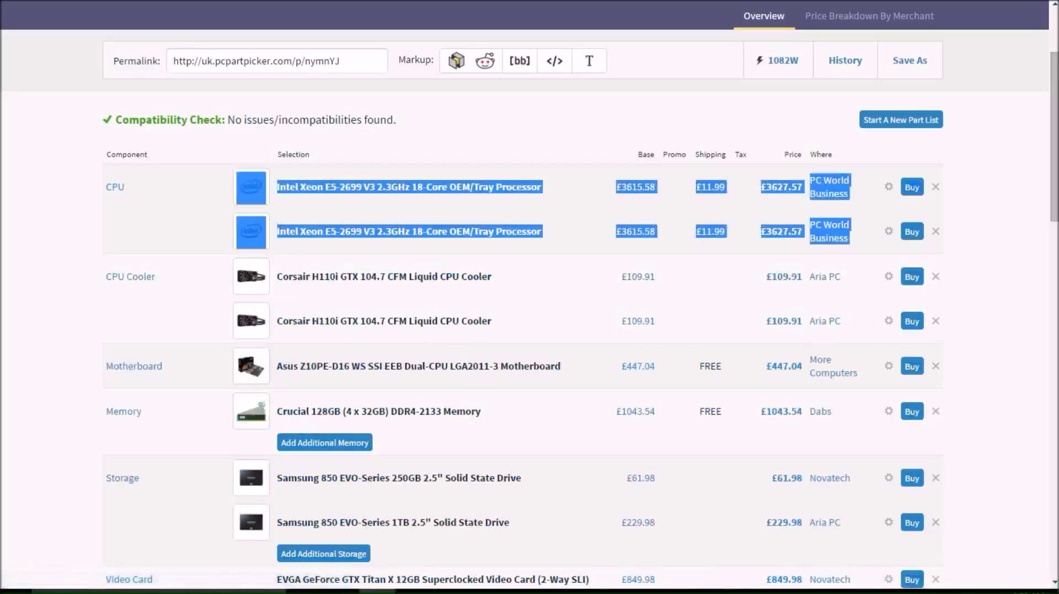
pyautogui.scroll(-3)
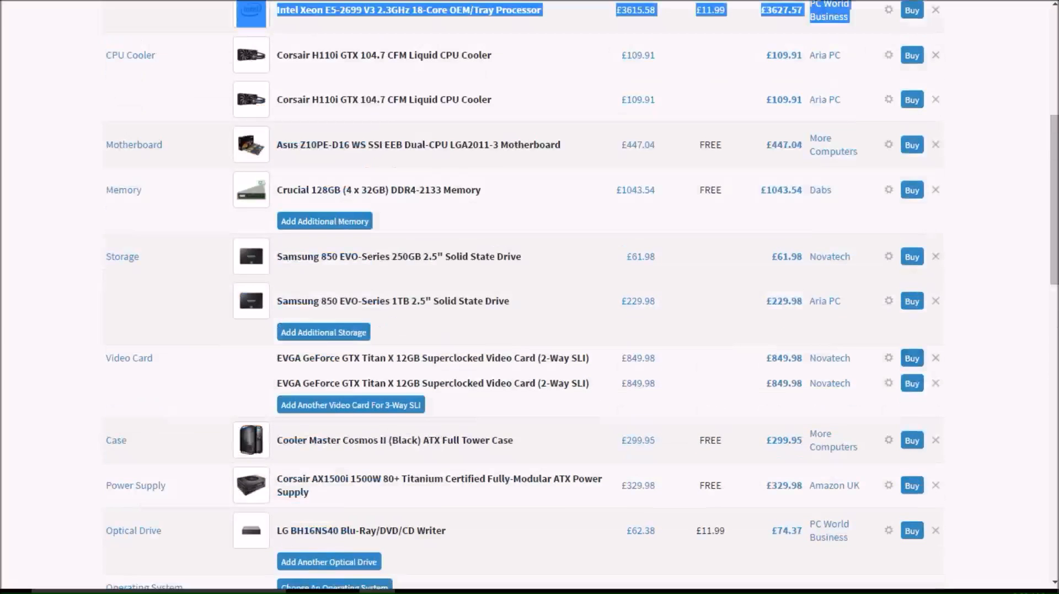
pyautogui.scroll(3)
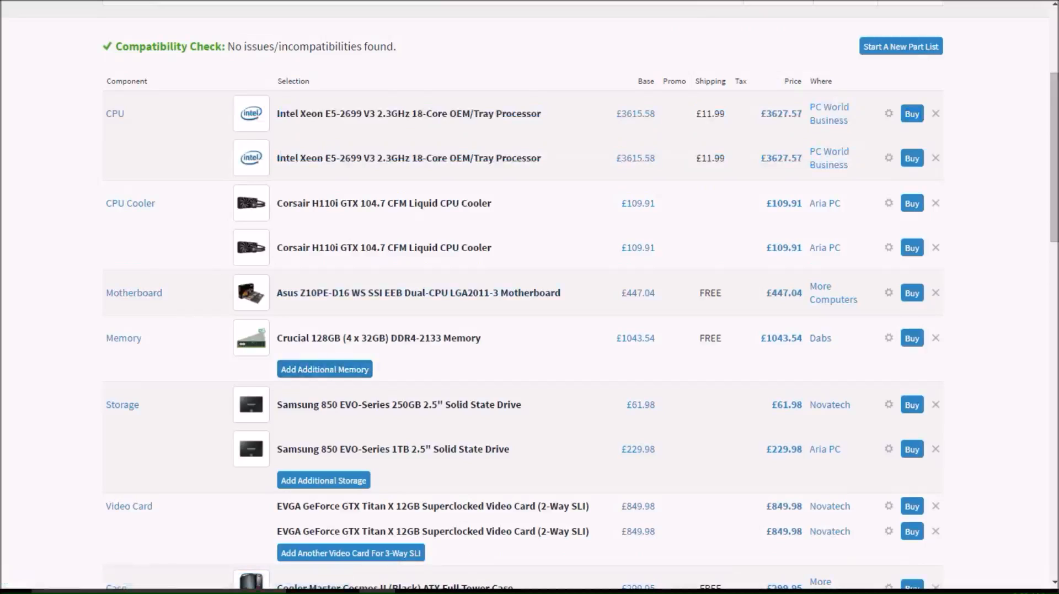
pyautogui.moveTo(379, 338)
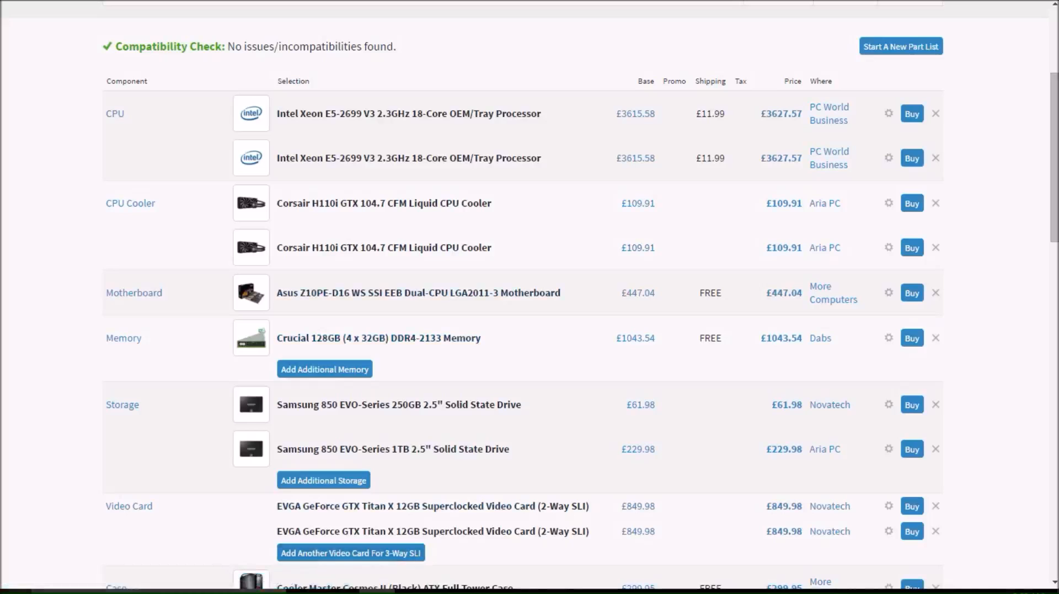
pyautogui.scroll(-3)
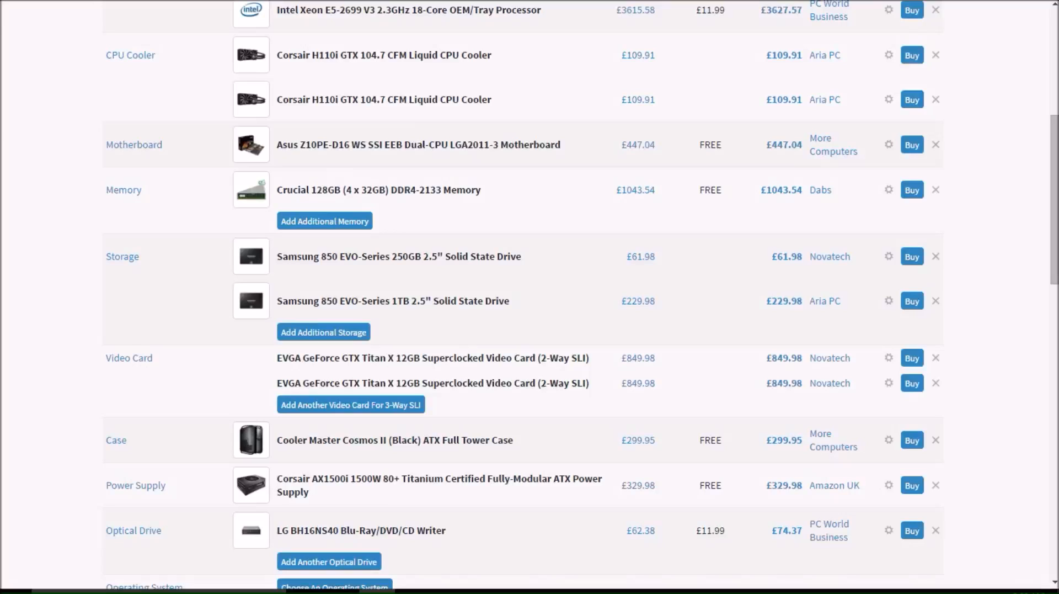
pyautogui.scroll(-3)
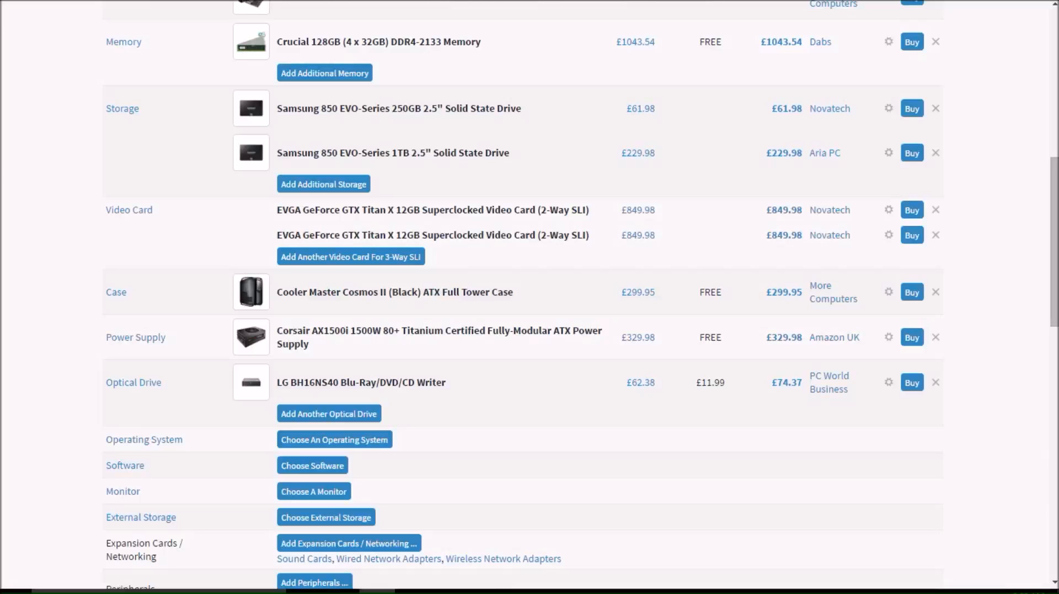
pyautogui.moveTo(395, 291)
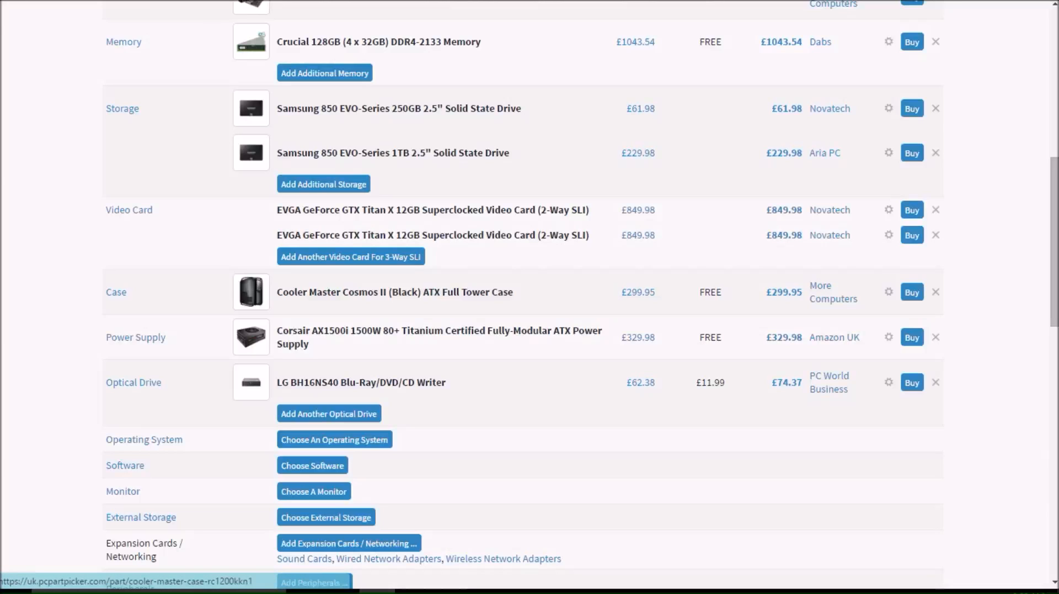
pyautogui.scroll(-3)
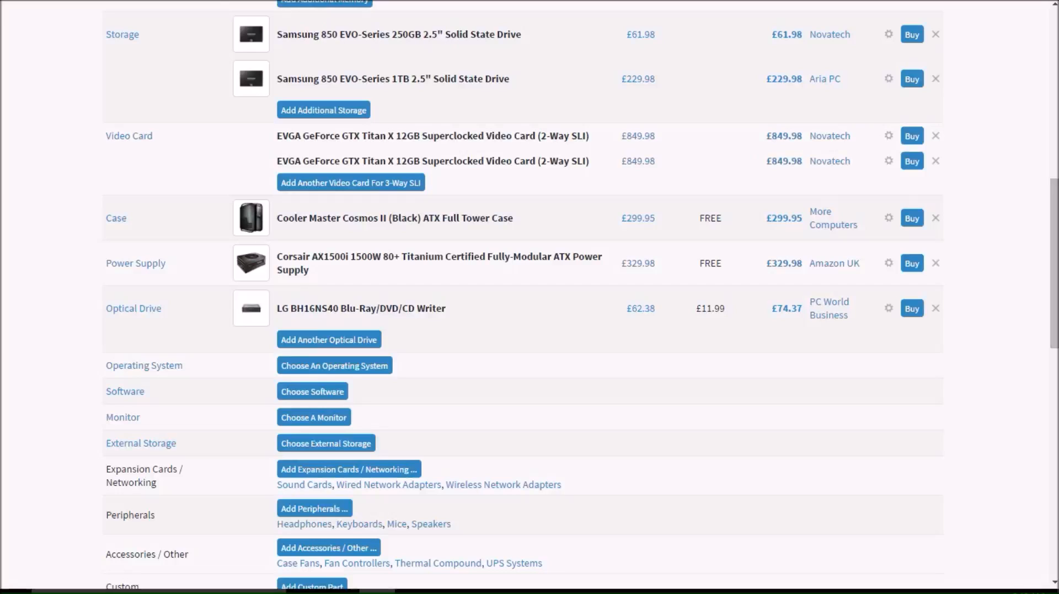
pyautogui.scroll(-3)
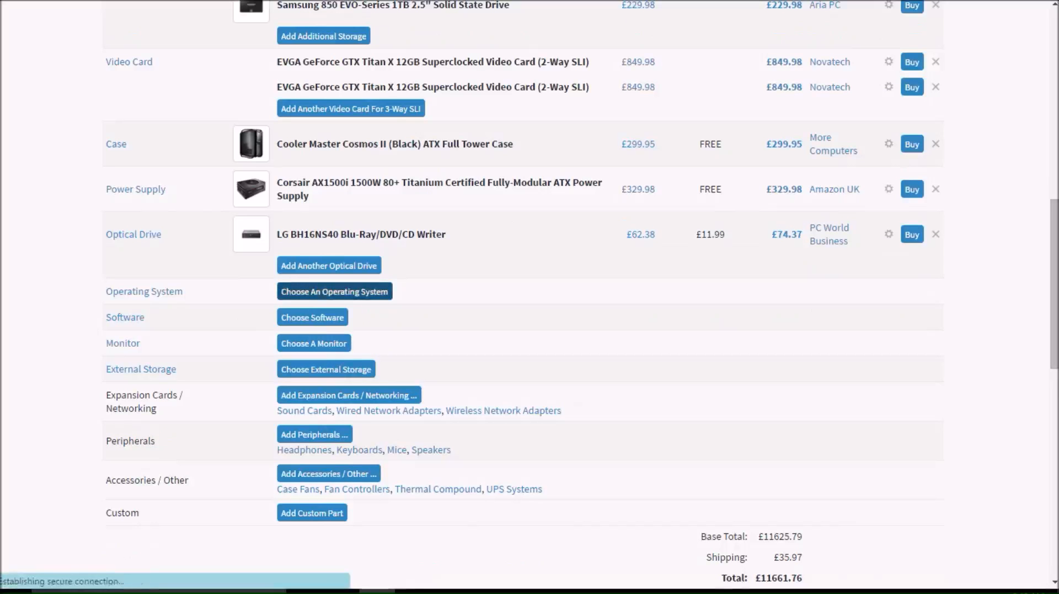
# - Browse the operating system listings and try adding a Windows edition
pyautogui.click(333, 291)
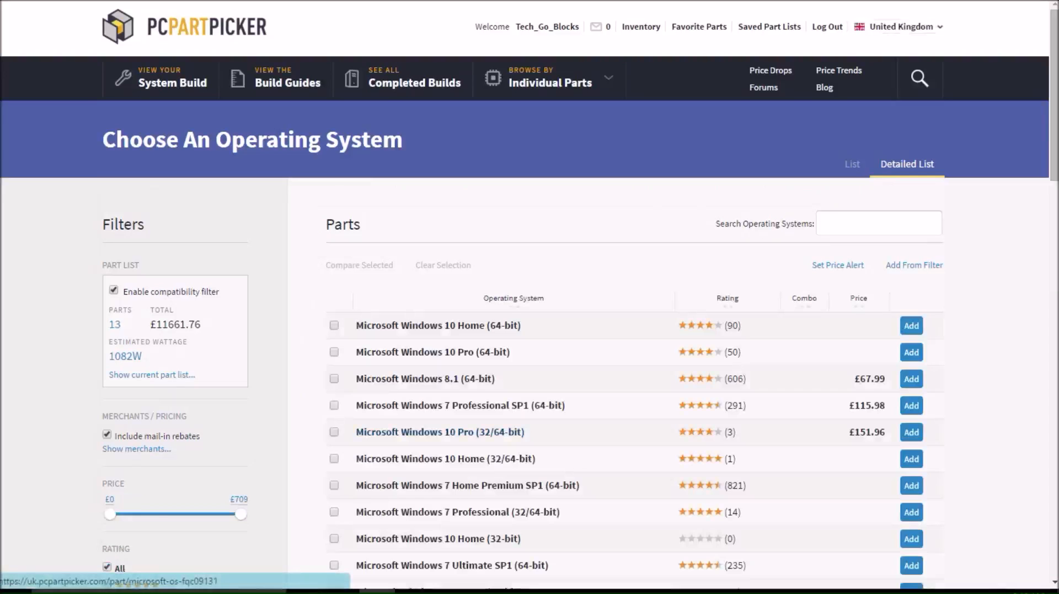
pyautogui.scroll(-3)
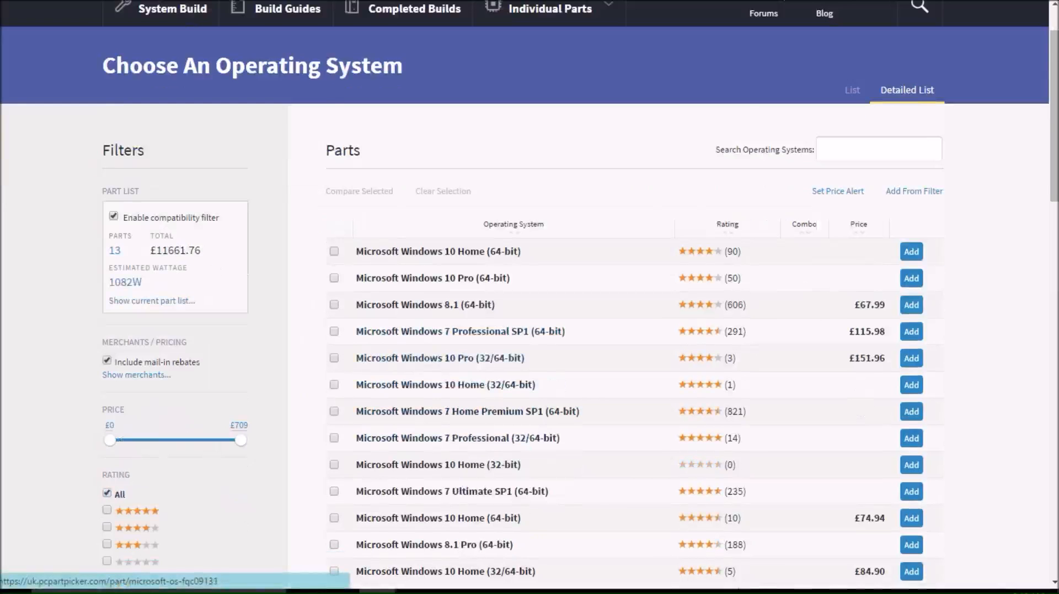
pyautogui.scroll(-3)
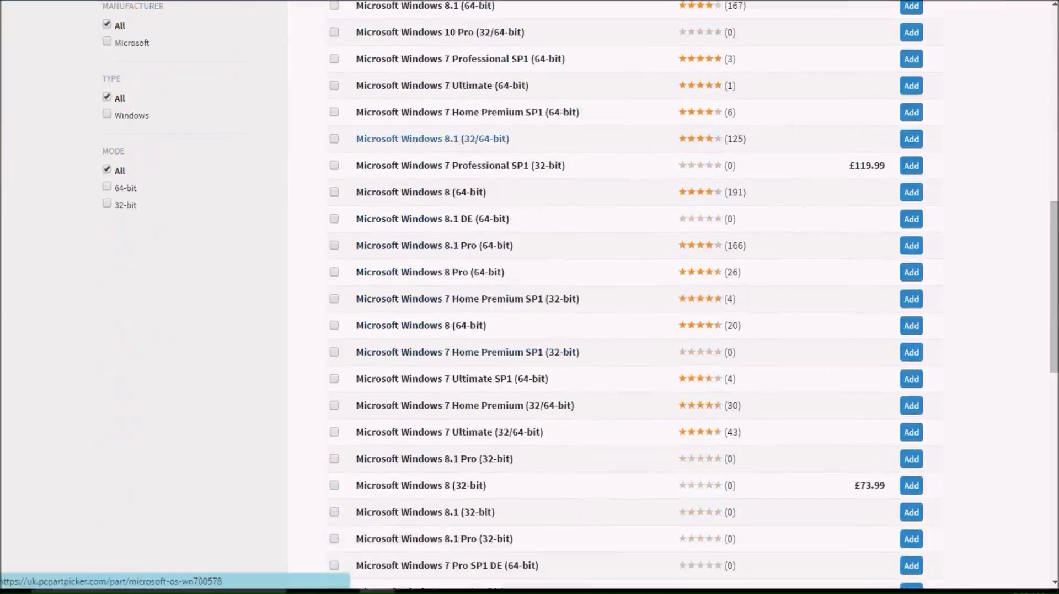
pyautogui.scroll(-3)
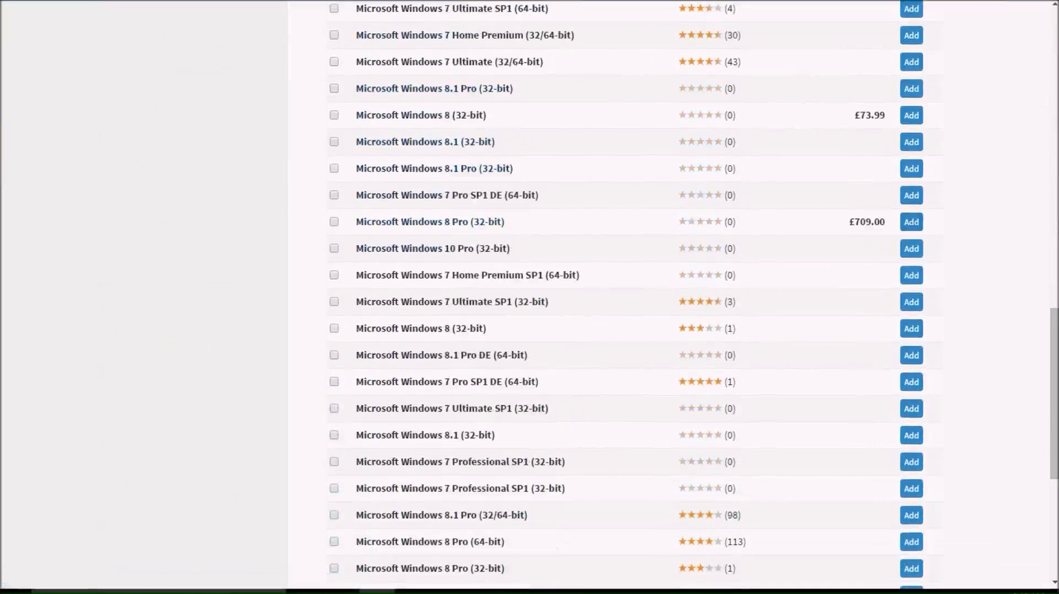
pyautogui.moveTo(911, 221)
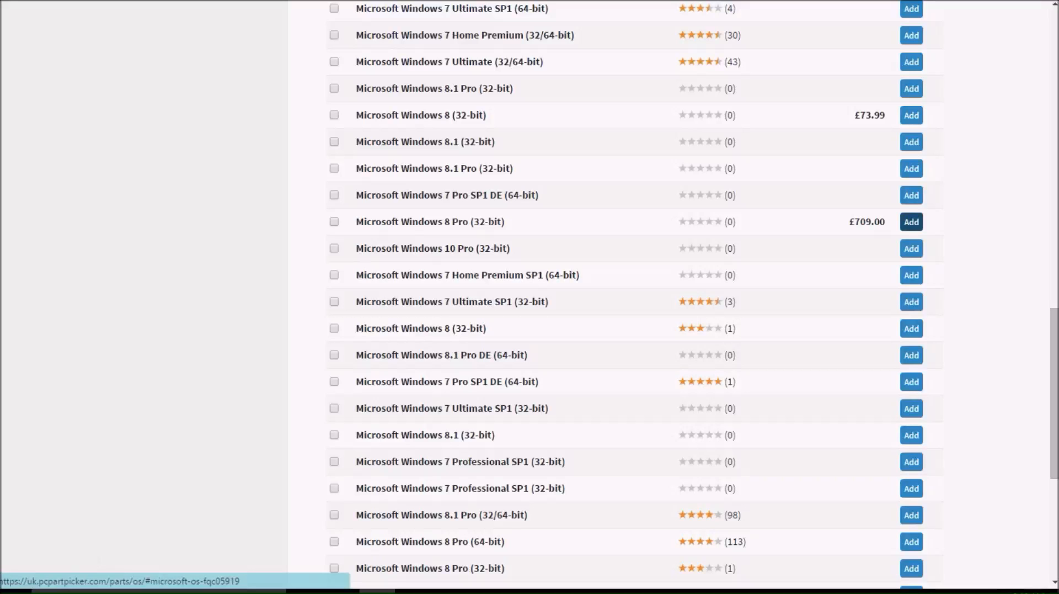
pyautogui.scroll(-3)
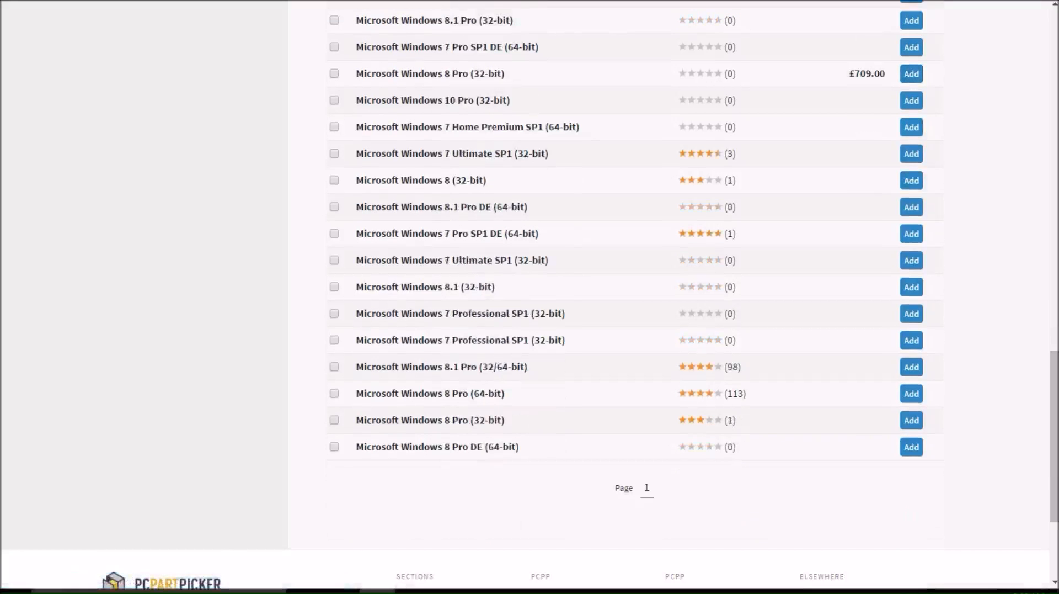
pyautogui.scroll(3)
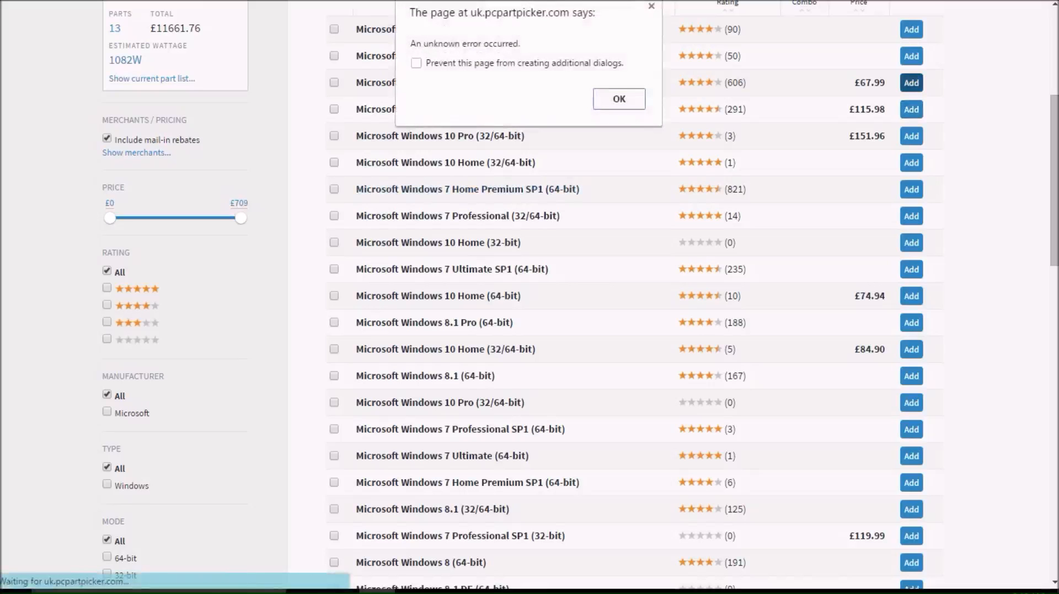
# - Dismiss the error and verify Windows 7 Professional SP1 OEM (64-bit) and the £11,777.74 total
pyautogui.click(618, 99)
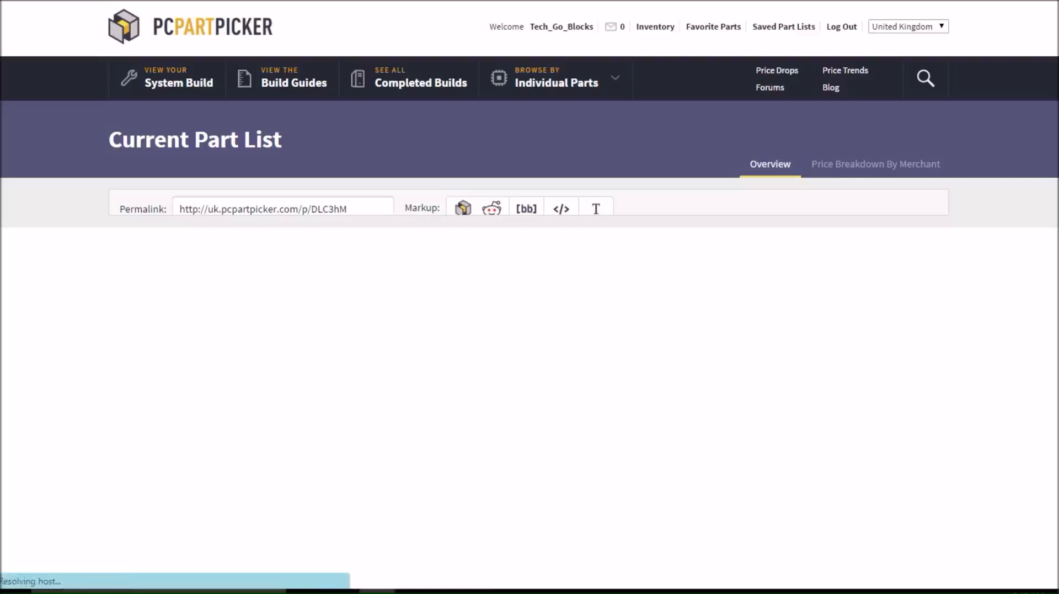
pyautogui.scroll(-3)
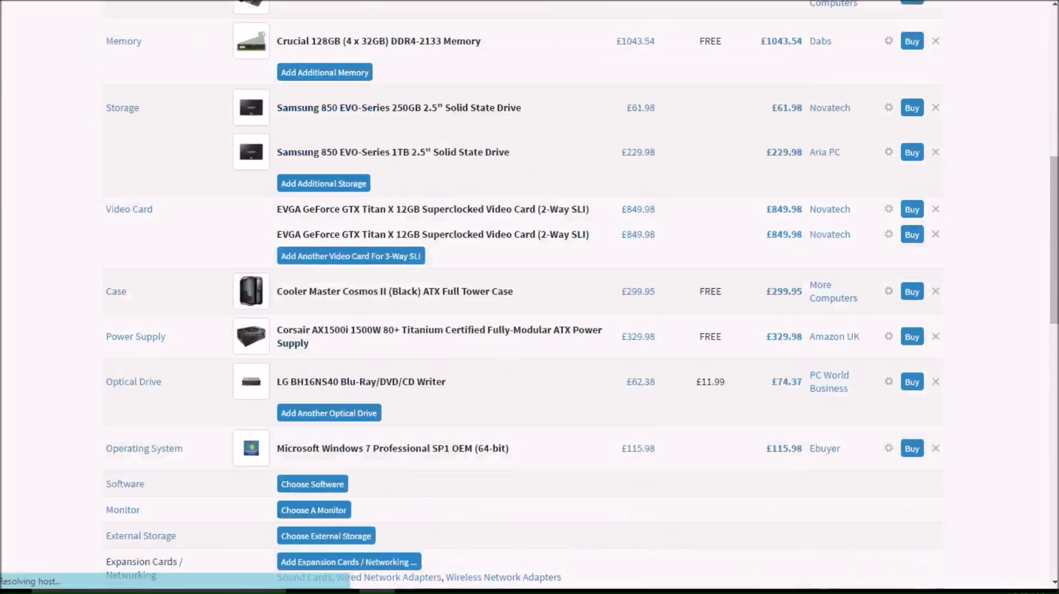
pyautogui.scroll(-3)
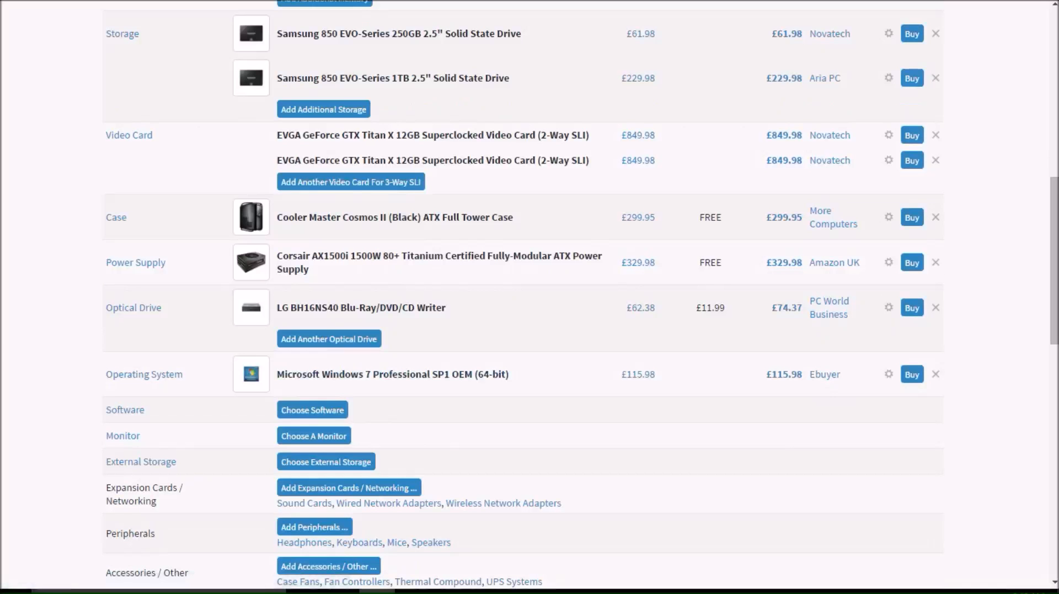
pyautogui.scroll(-3)
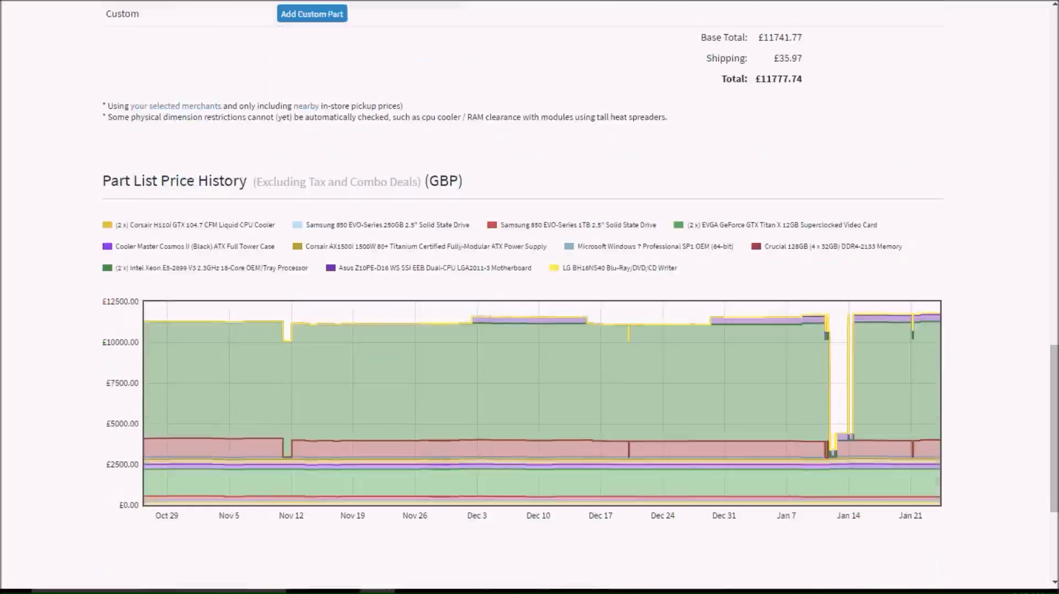
pyautogui.scroll(3)
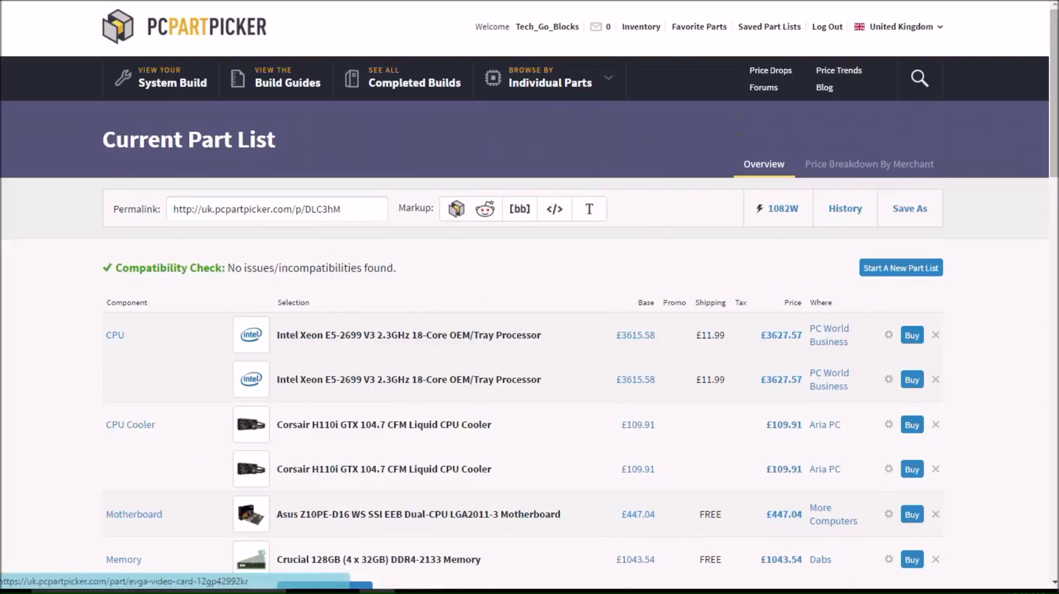
pyautogui.scroll(-3)
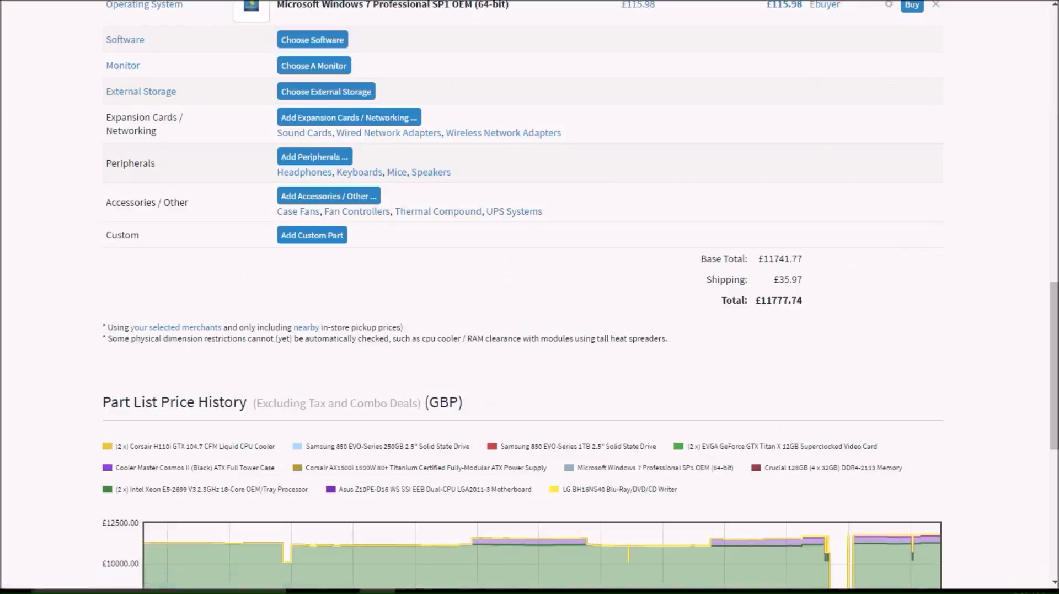
pyautogui.scroll(3)
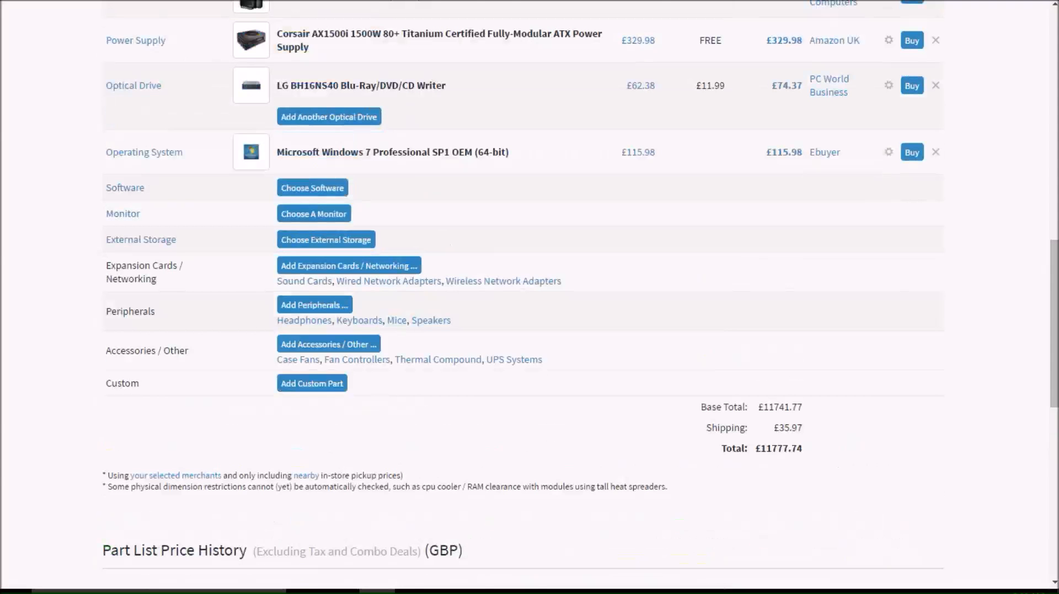
pyautogui.scroll(3)
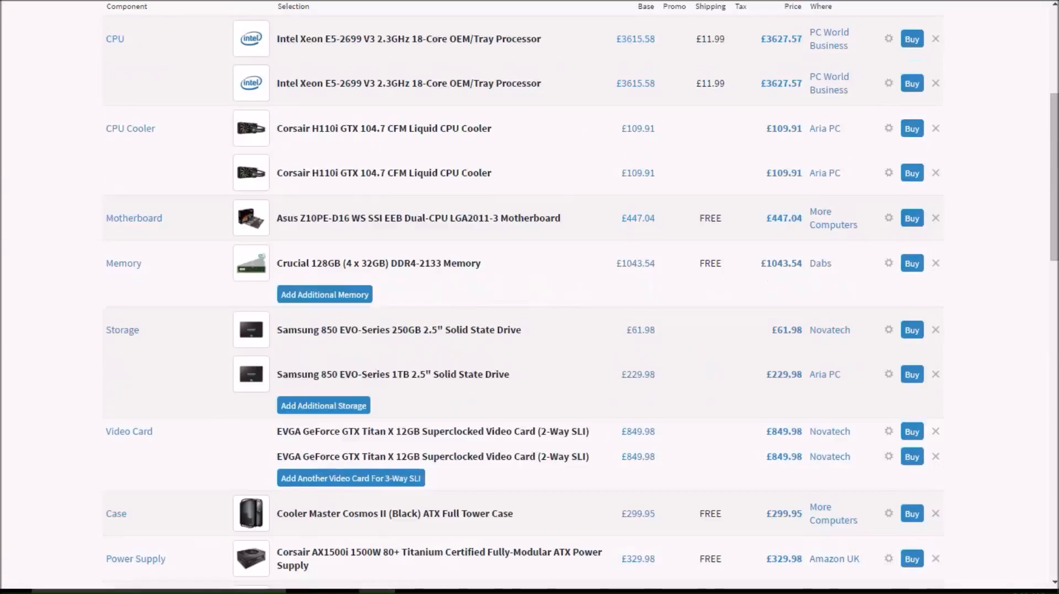
pyautogui.scroll(3)
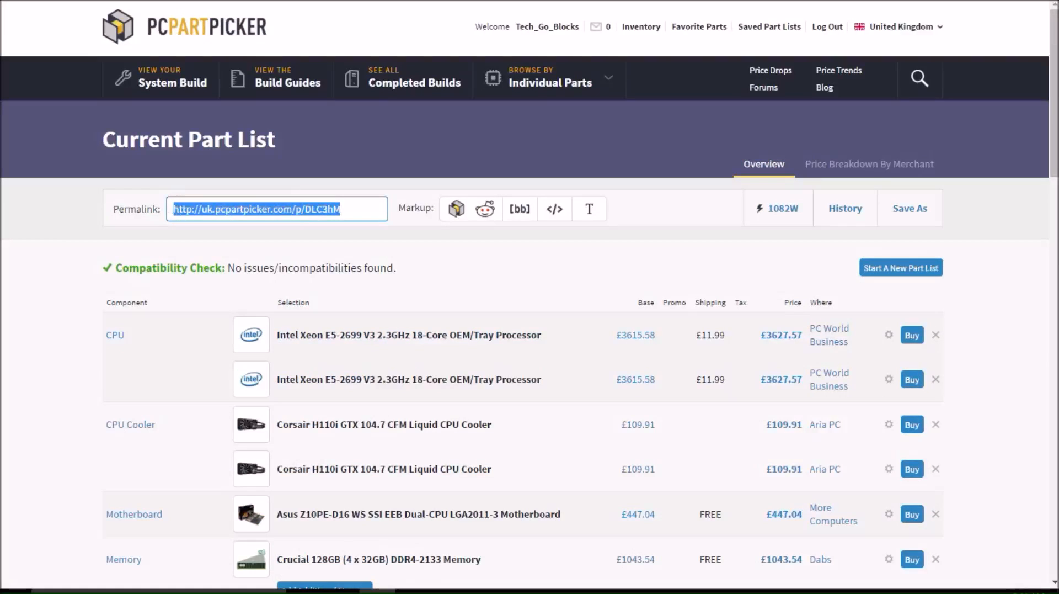
pyautogui.scroll(-3)
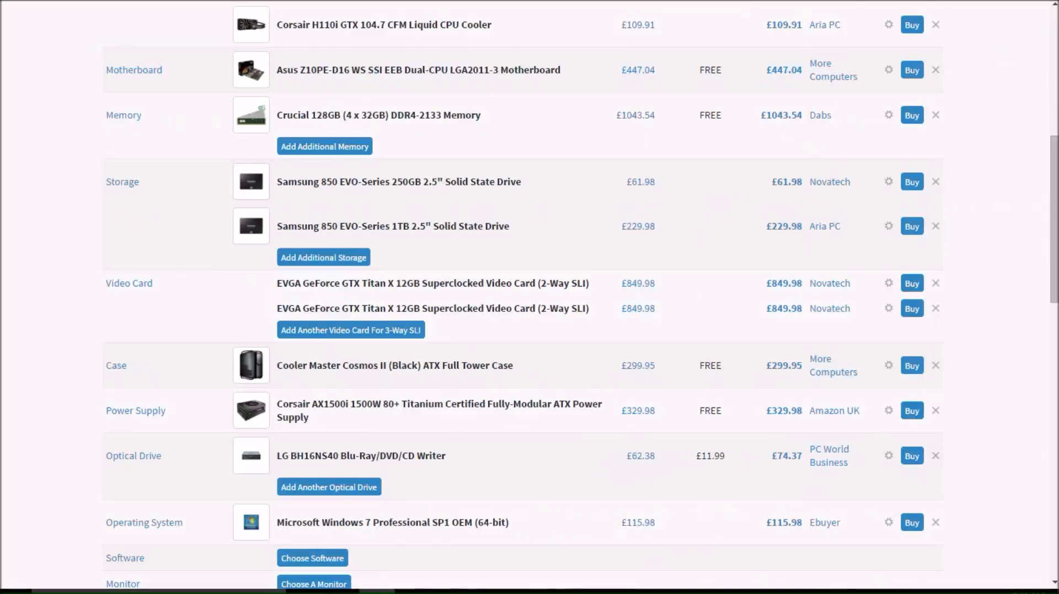
pyautogui.scroll(-3)
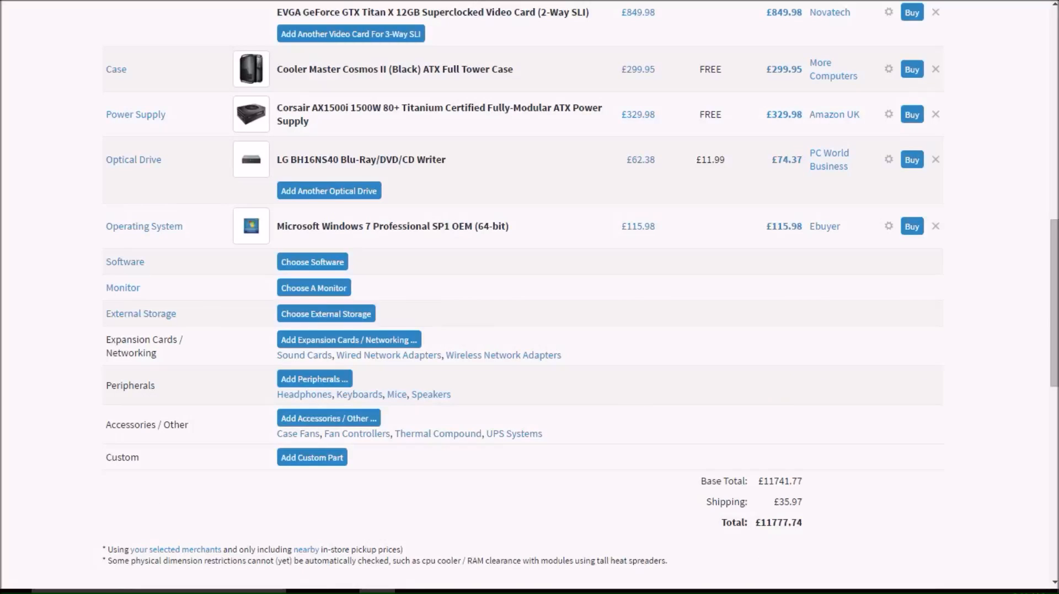
pyautogui.scroll(3)
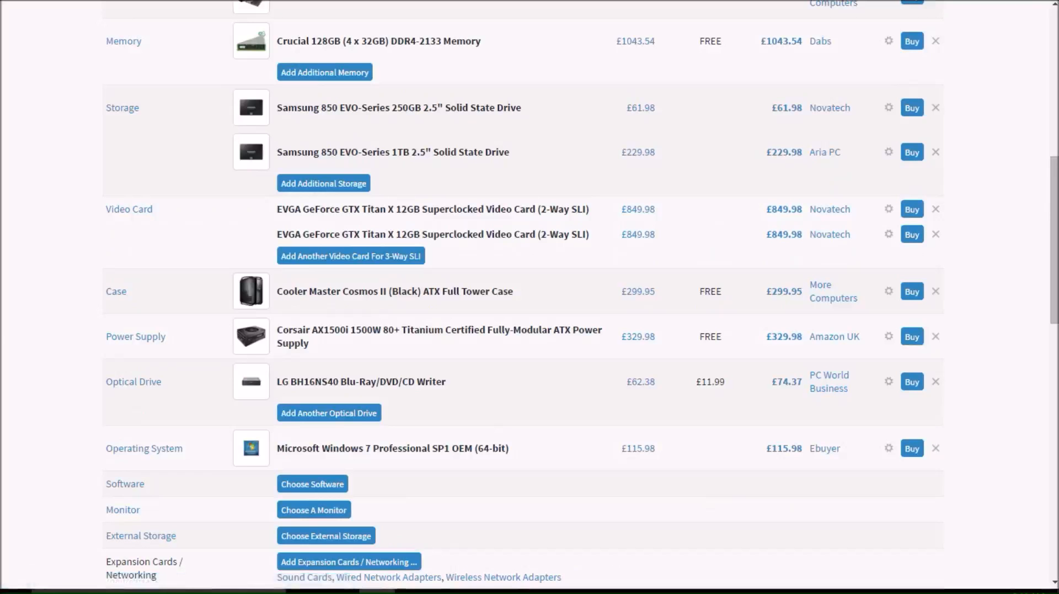
pyautogui.scroll(3)
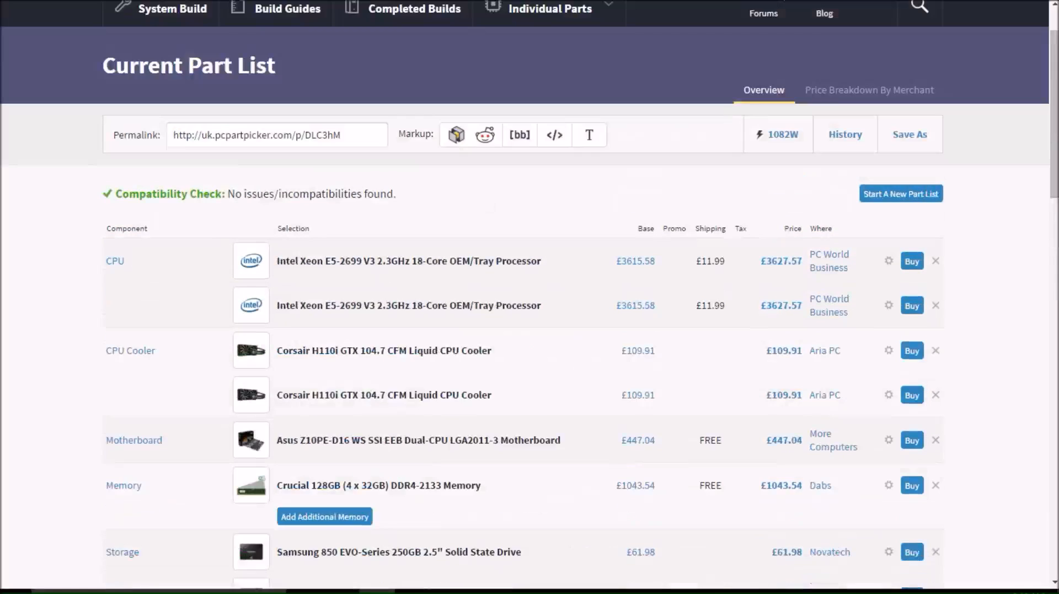